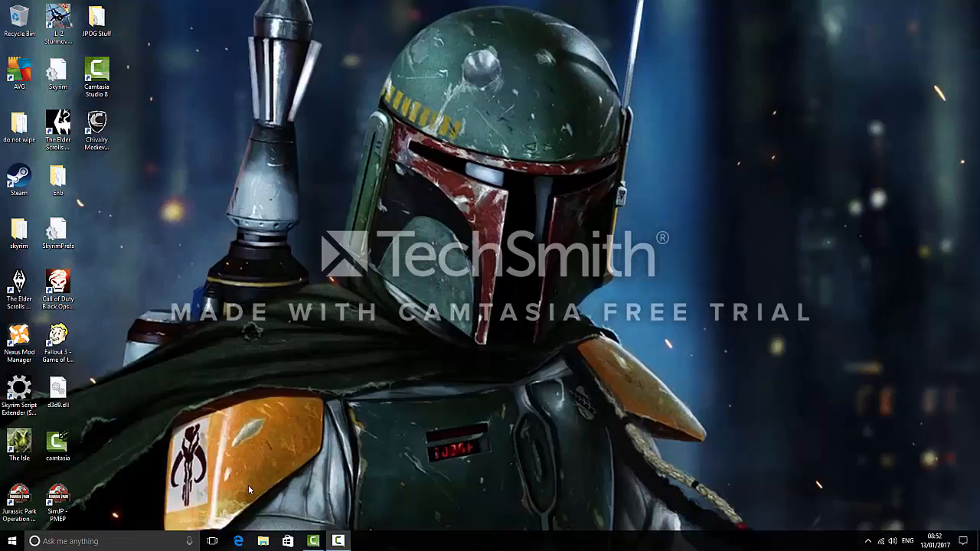
pyautogui.moveTo(298, 494)
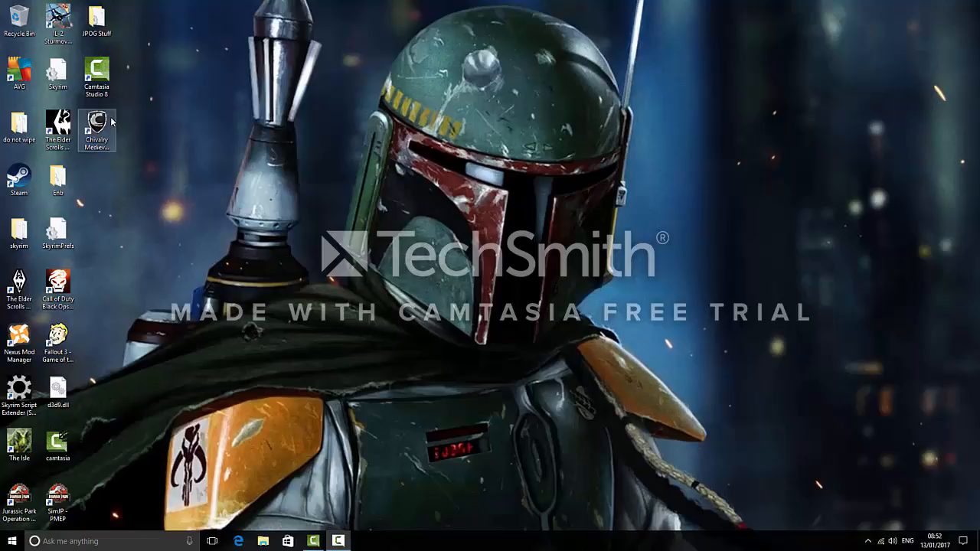
pyautogui.moveTo(111, 123)
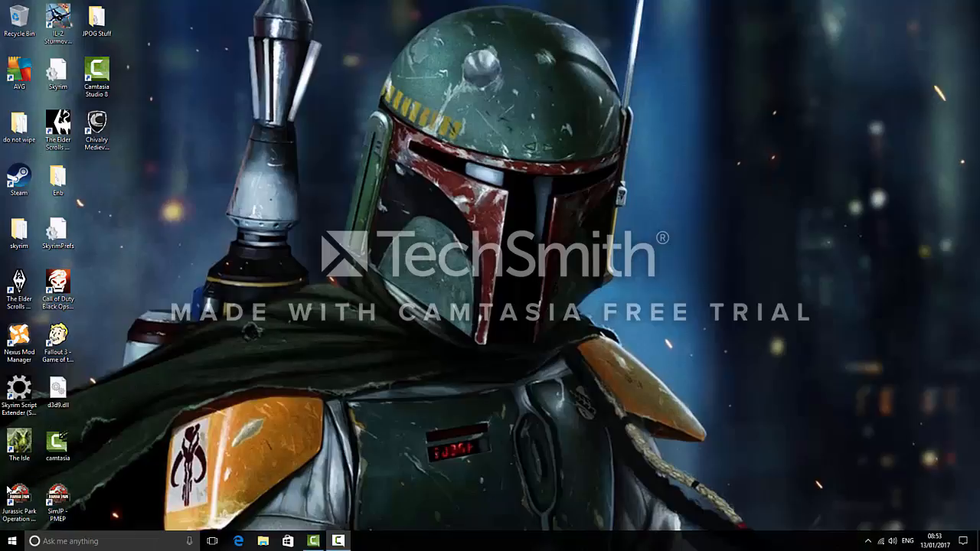
# Open the JPOG game folder and a second window on the JPOG Stuff folder.
pyautogui.click(96, 76)
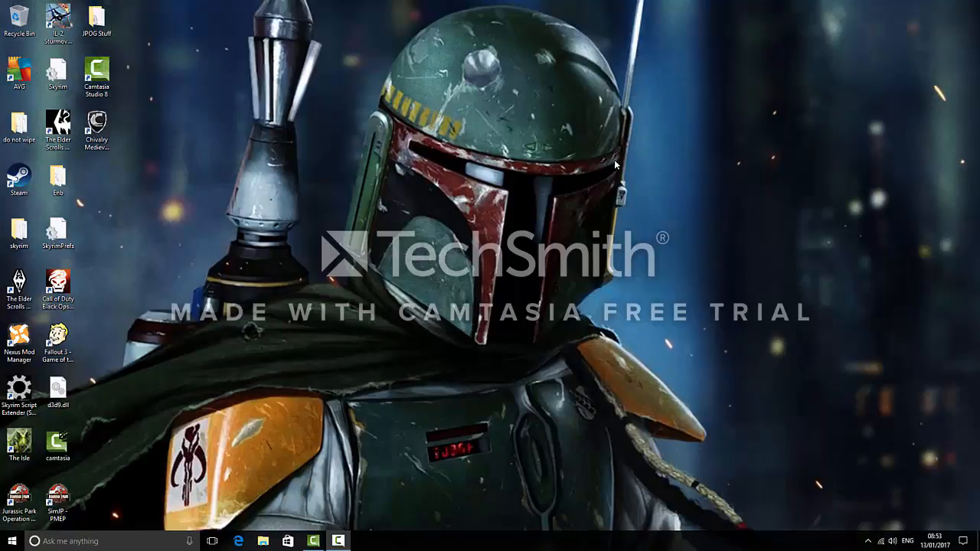
pyautogui.moveTo(389, 247)
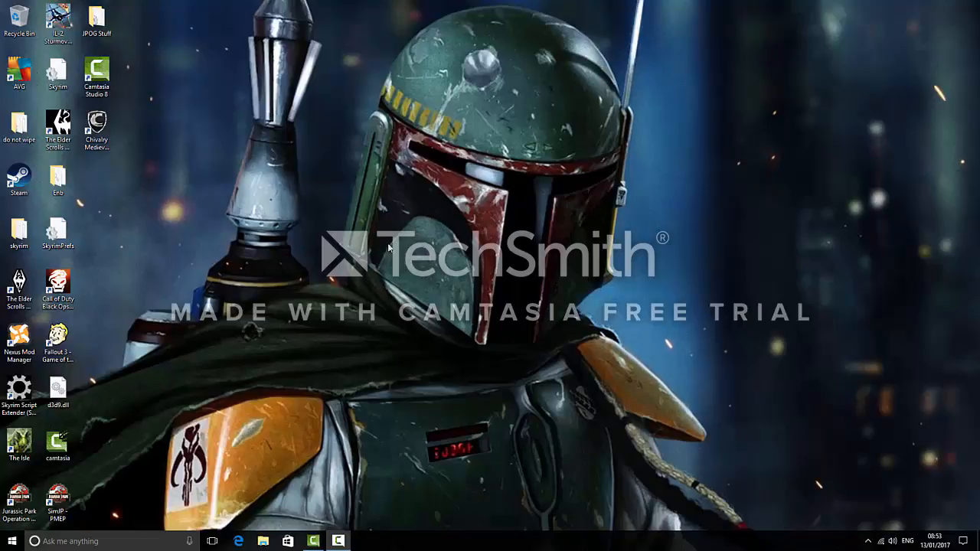
pyautogui.moveTo(276, 284)
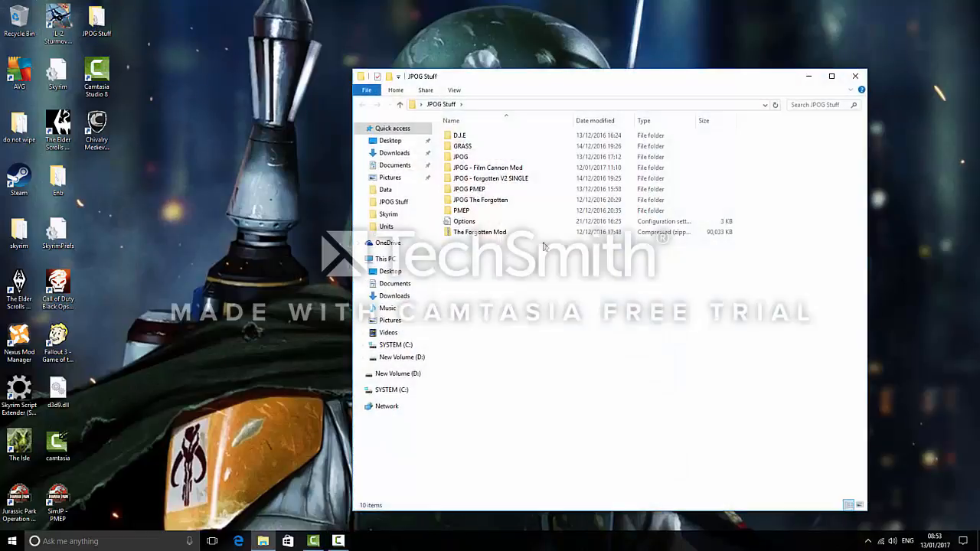
pyautogui.moveTo(461, 156)
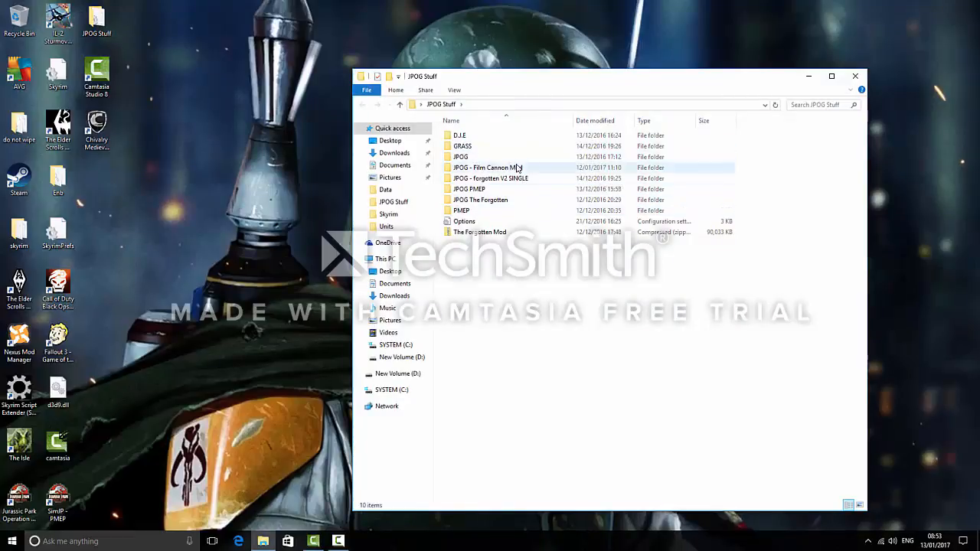
pyautogui.moveTo(461, 156)
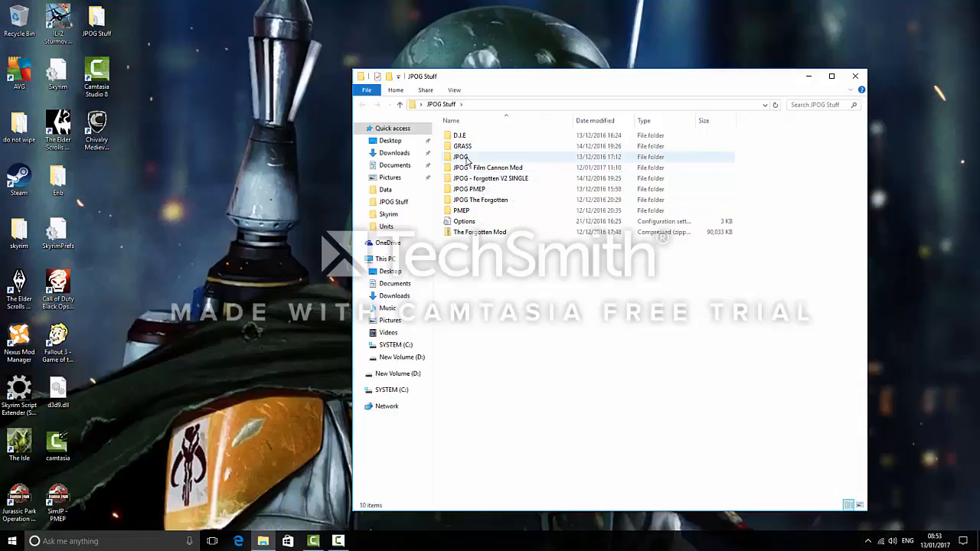
pyautogui.moveTo(469, 189)
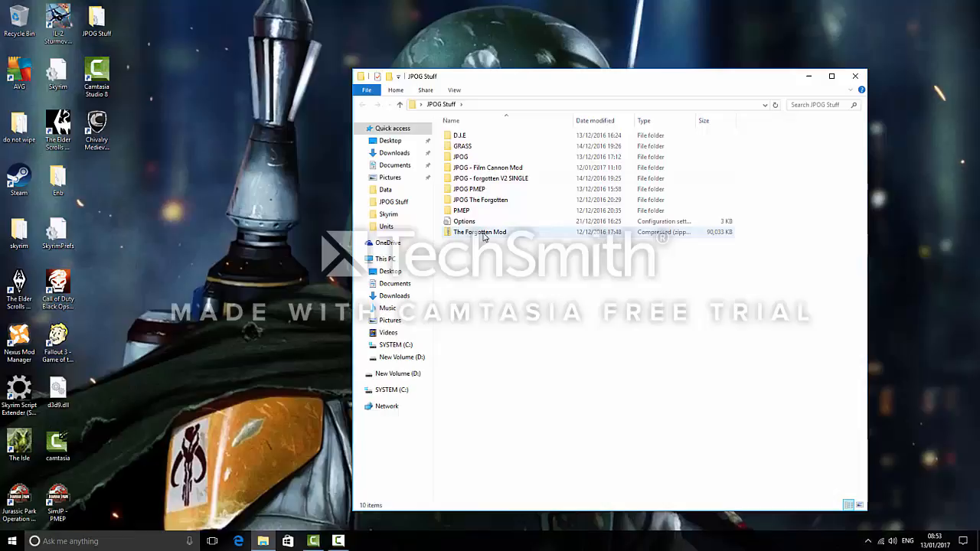
pyautogui.moveTo(503, 157)
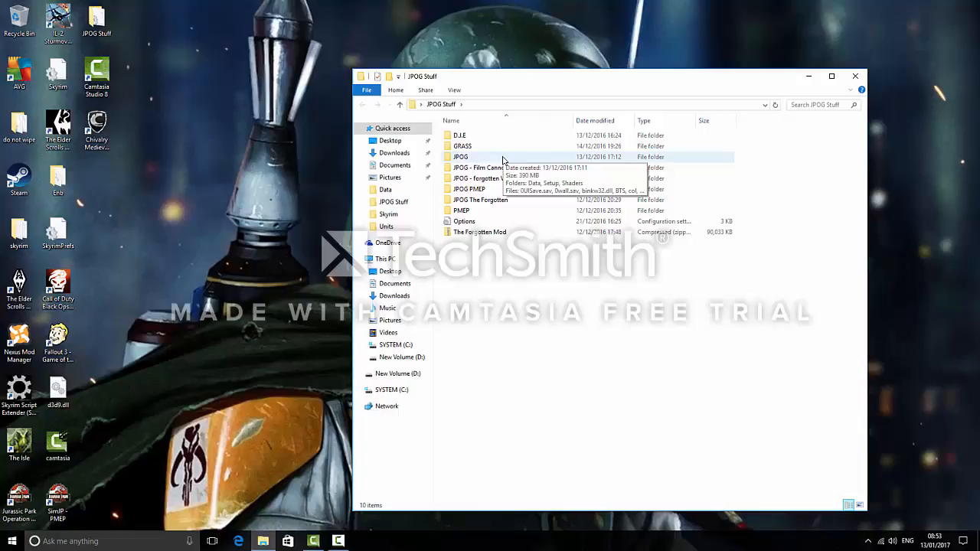
pyautogui.doubleClick(461, 156)
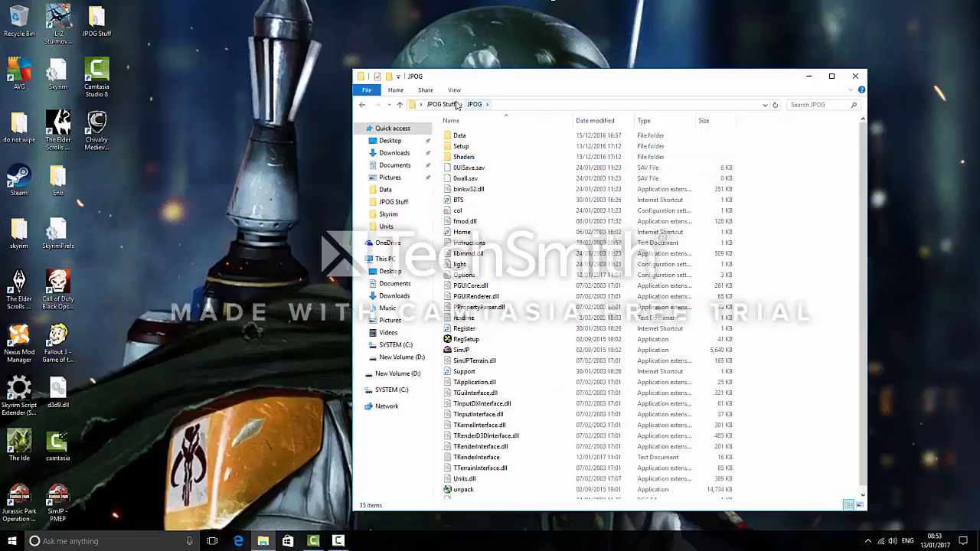
pyautogui.click(463, 156)
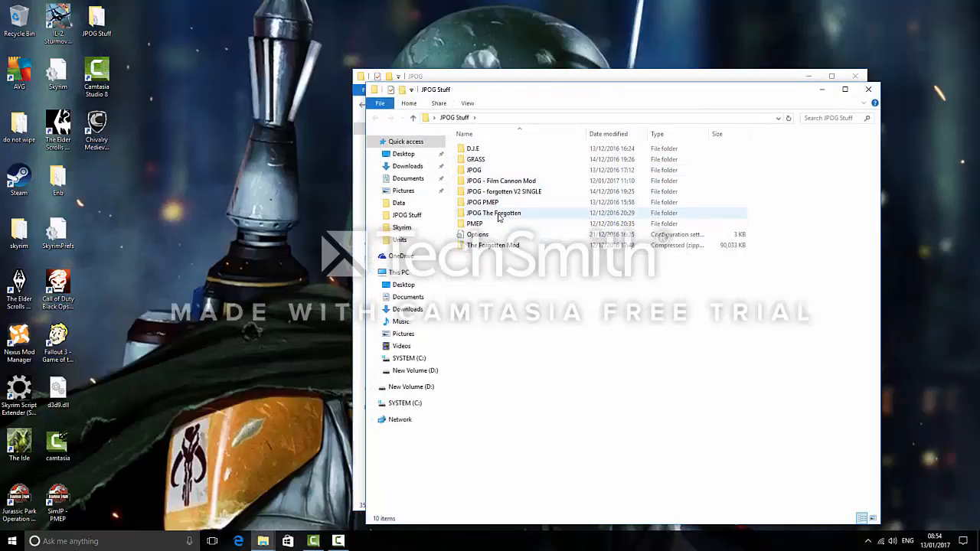
# Open The Forgotten Mod archive, then the game's Data folder in the other window.
pyautogui.click(493, 245)
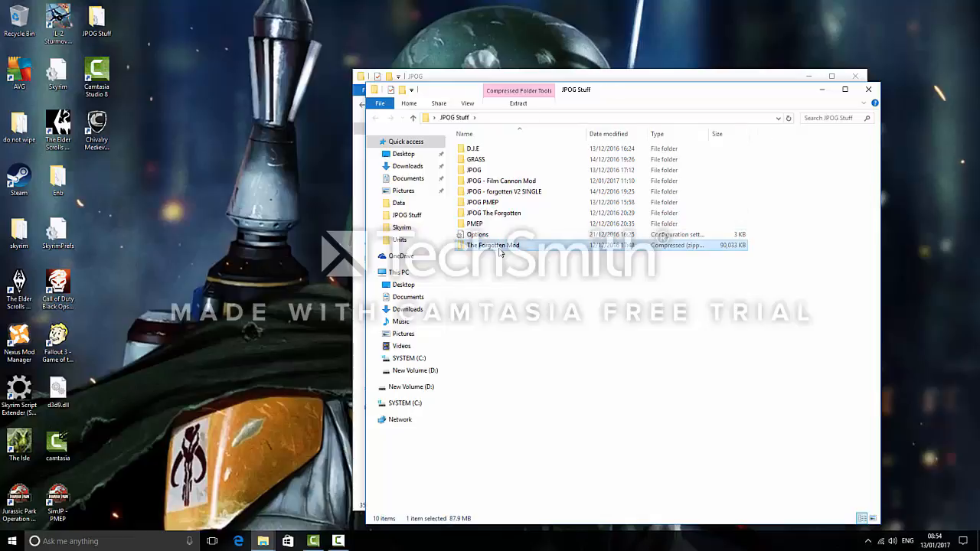
pyautogui.doubleClick(492, 245)
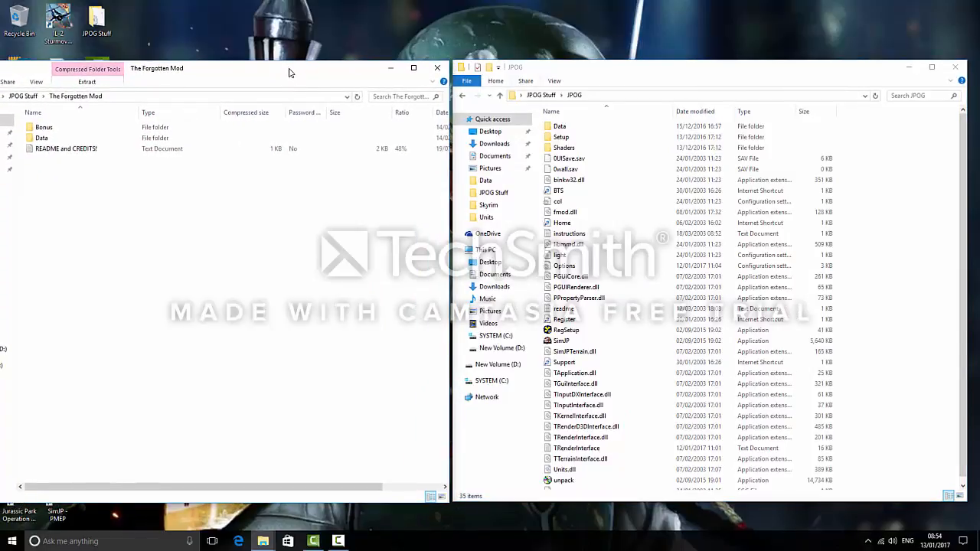
pyautogui.click(559, 126)
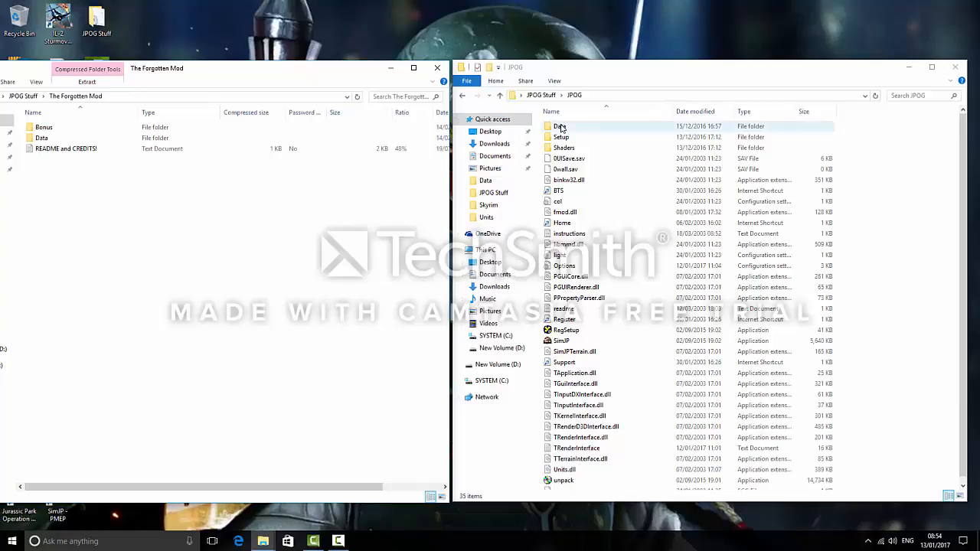
pyautogui.doubleClick(560, 126)
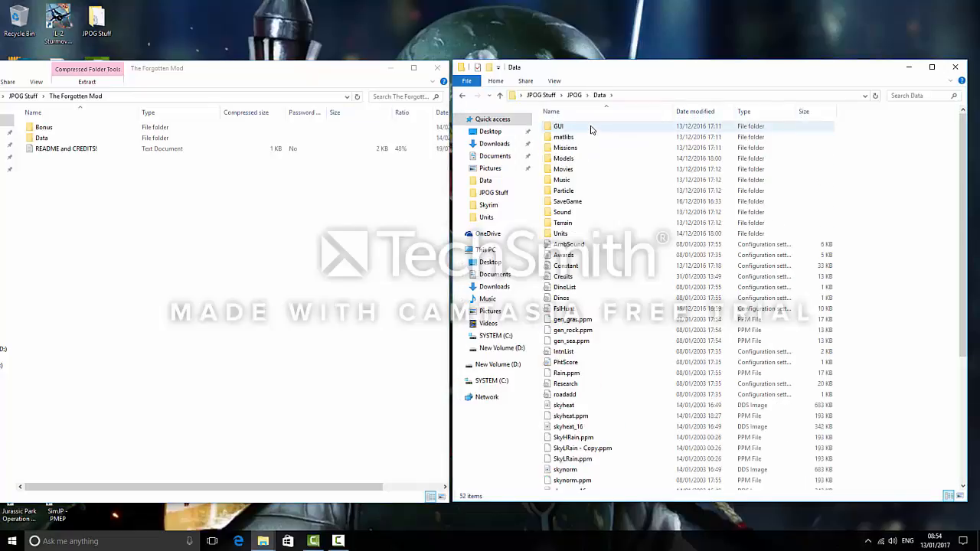
pyautogui.moveTo(582, 230)
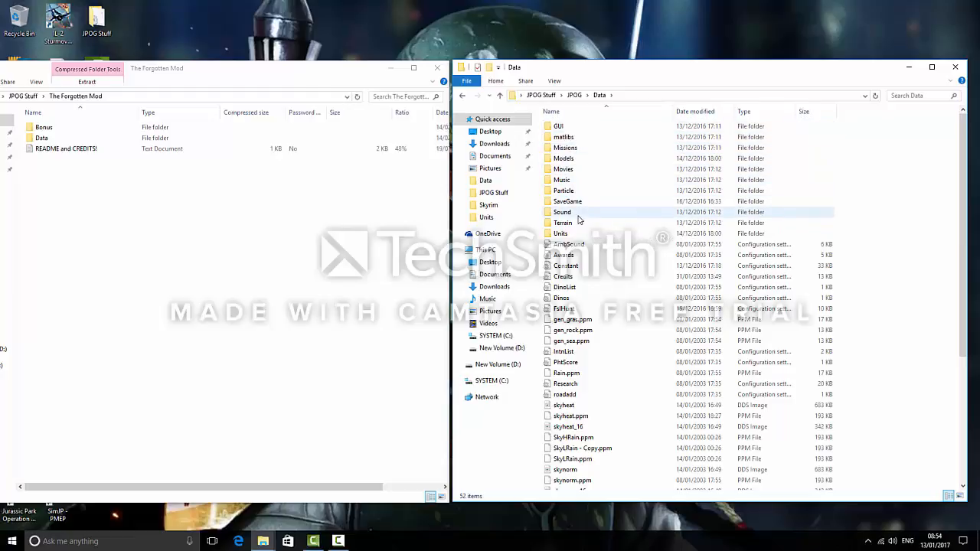
# Go into Terrain > Textures and select the path2 and pathdirt texture files.
pyautogui.doubleClick(562, 223)
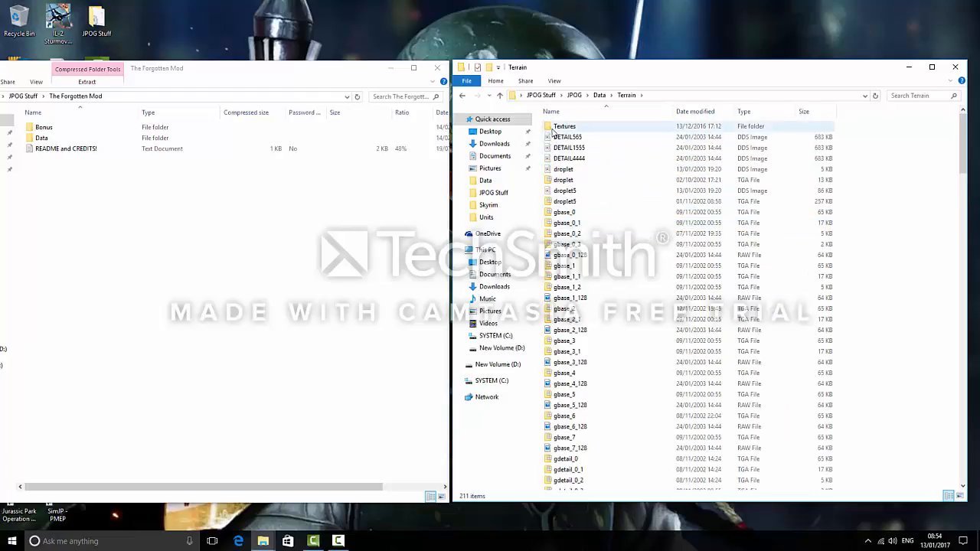
pyautogui.doubleClick(564, 126)
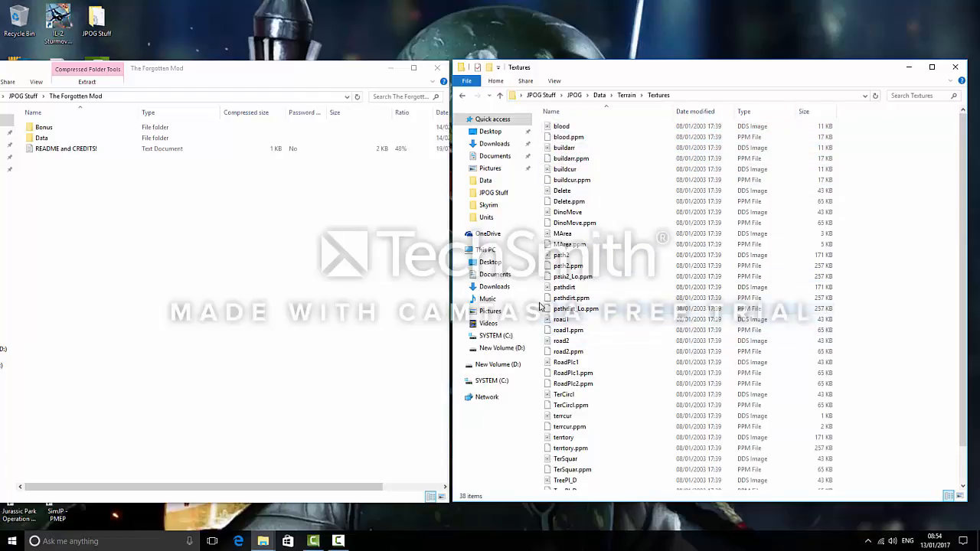
pyautogui.click(567, 287)
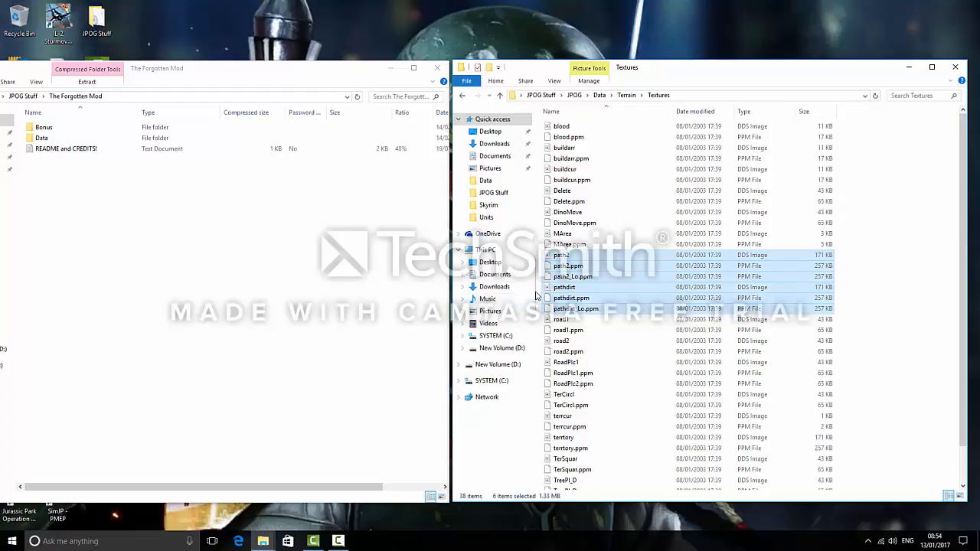
pyautogui.click(564, 287)
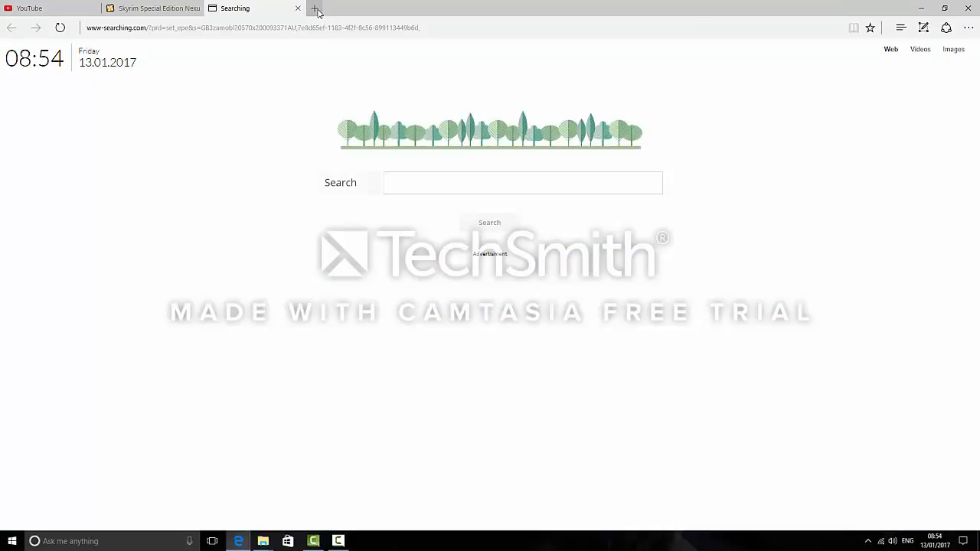
# Search Bing images for 'jpog path' in a new Edge tab.
pyautogui.click(314, 8)
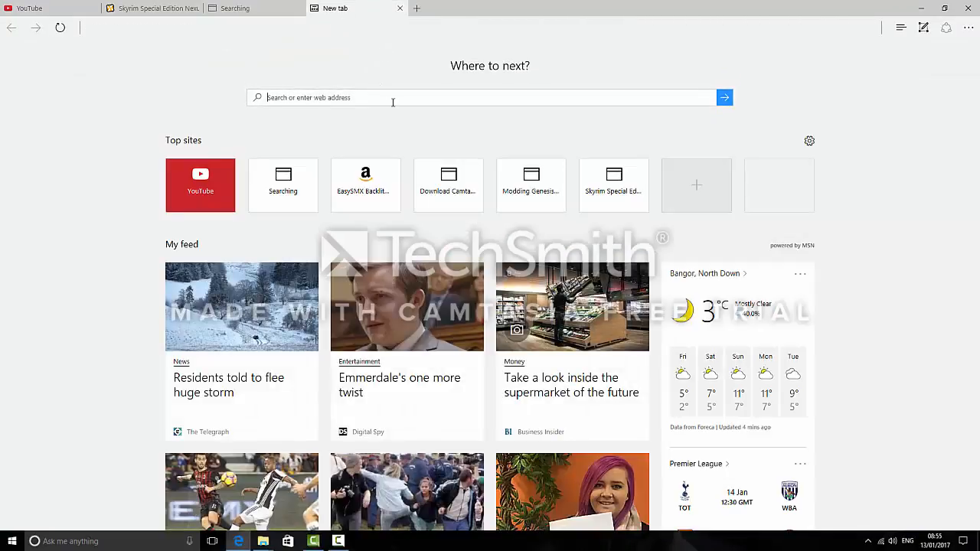
pyautogui.write('jpog path')
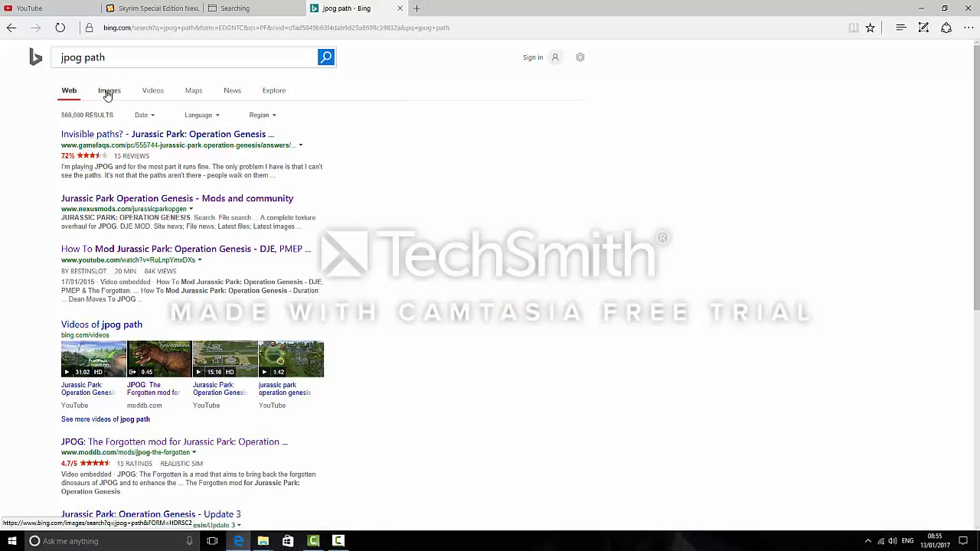
pyautogui.click(109, 90)
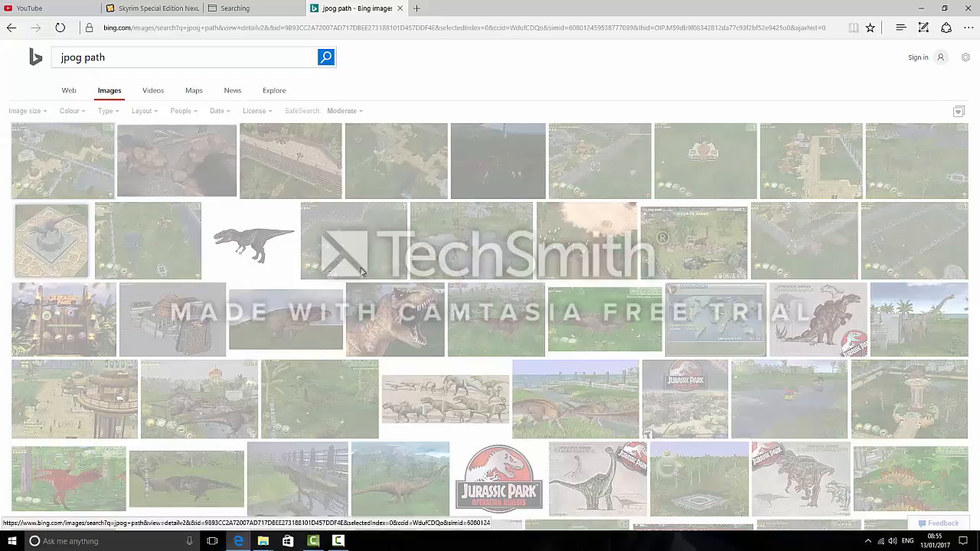
# Open a result, step through three more images, then close the tab.
pyautogui.click(353, 241)
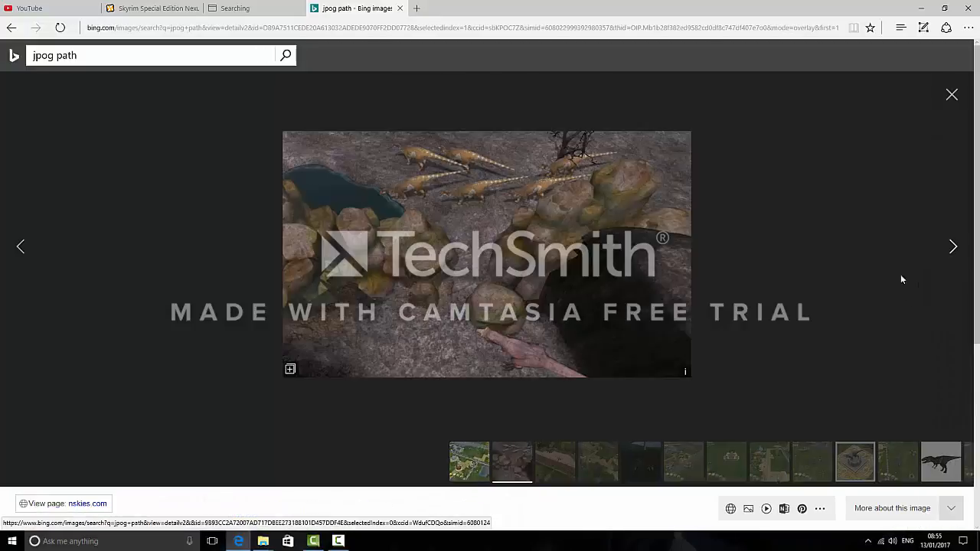
pyautogui.click(953, 246)
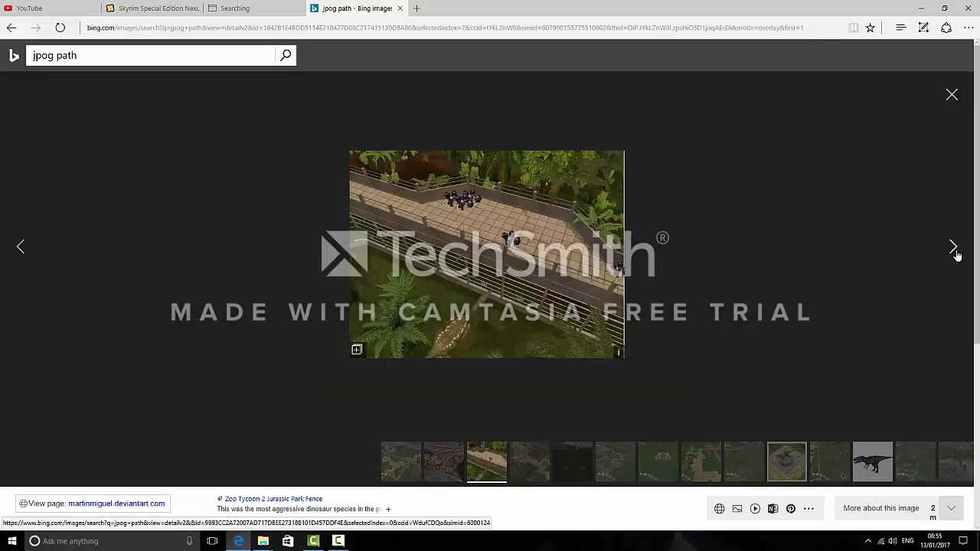
pyautogui.click(954, 246)
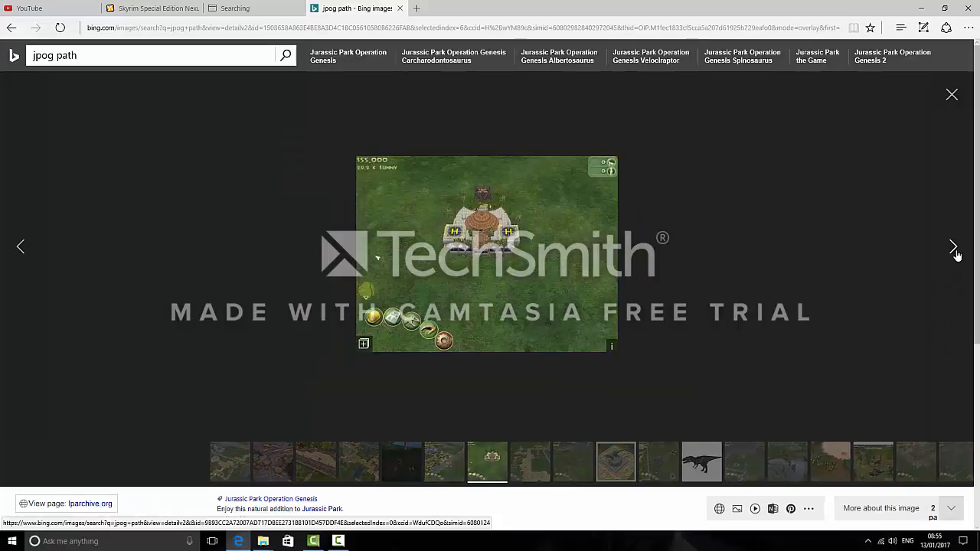
pyautogui.click(953, 246)
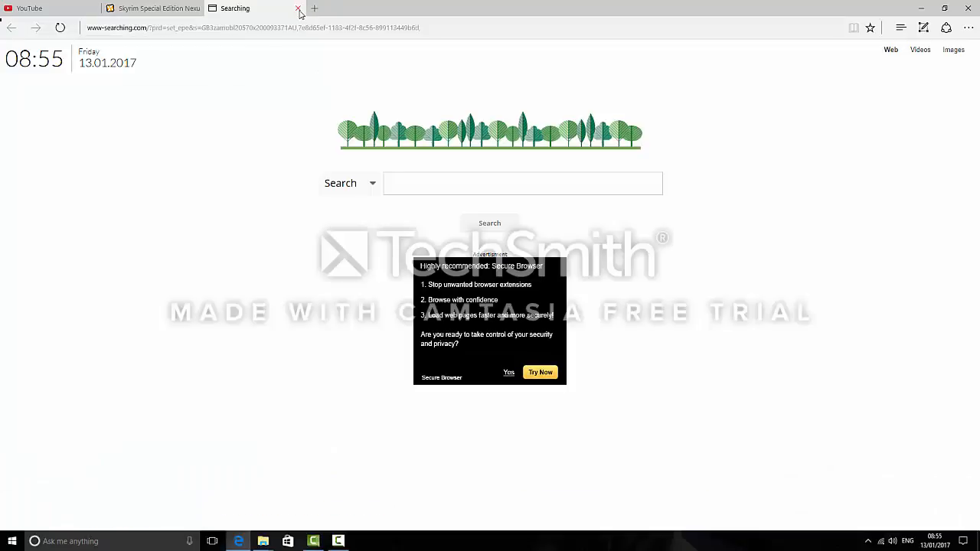
pyautogui.click(298, 8)
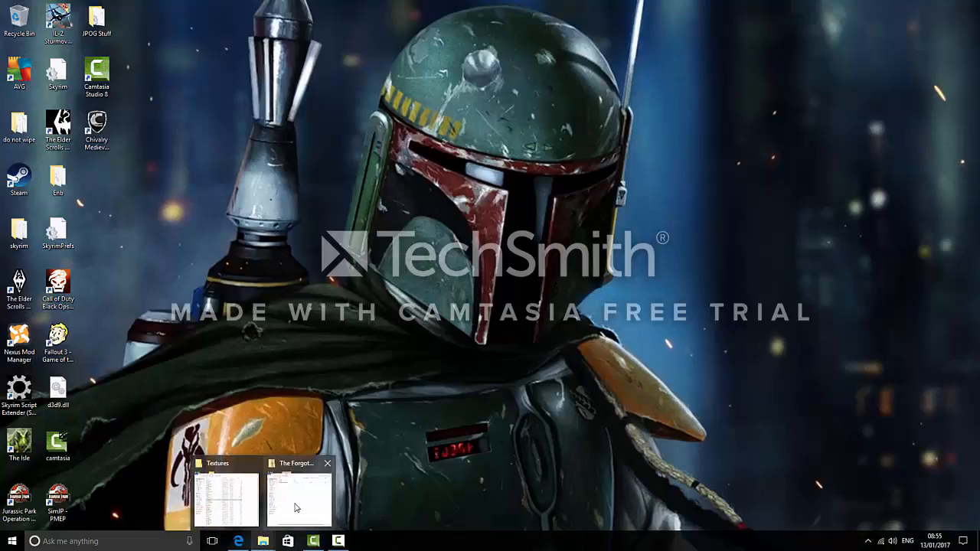
# Restore The Forgotten Mod and Terrain Textures windows from the taskbar.
pyautogui.click(298, 498)
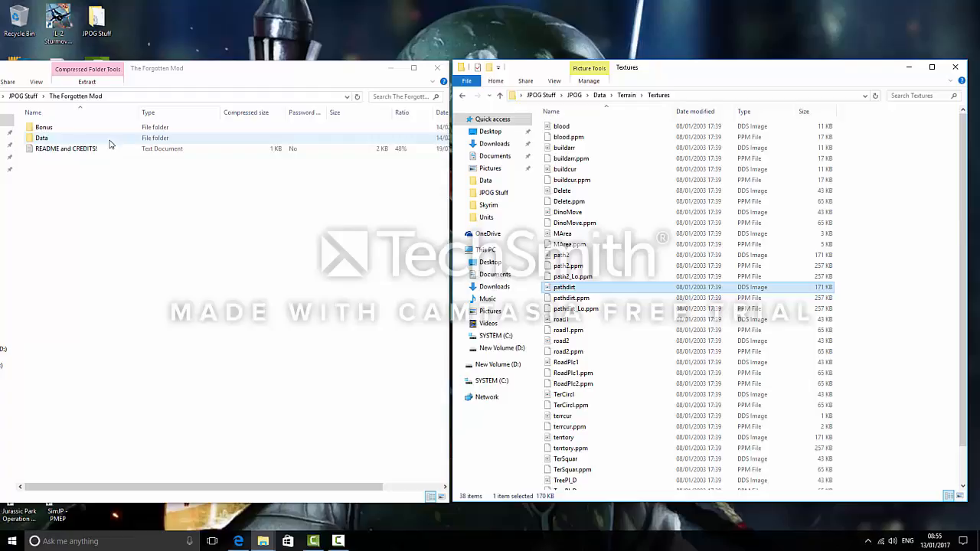
pyautogui.click(41, 137)
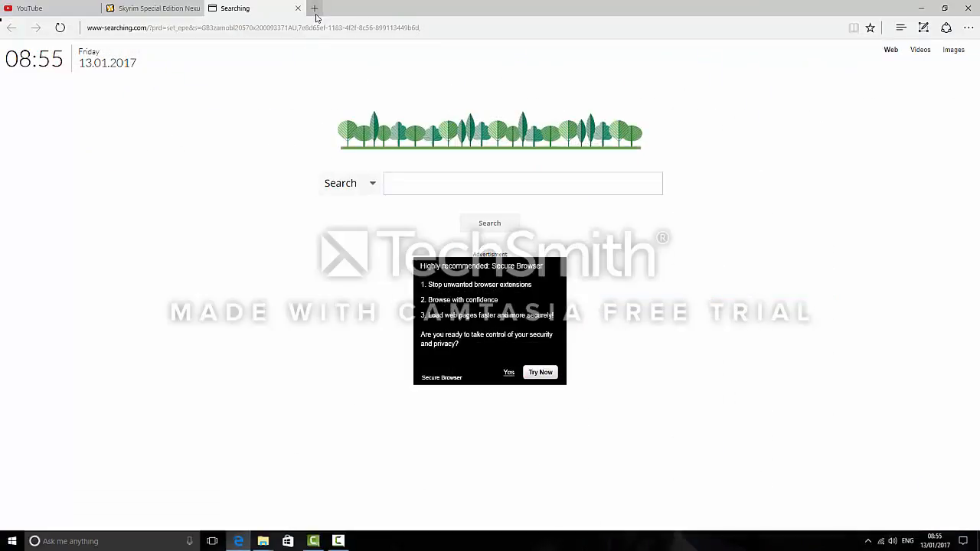
# Open a new Edge tab and type 'the' in the address box.
pyautogui.click(314, 8)
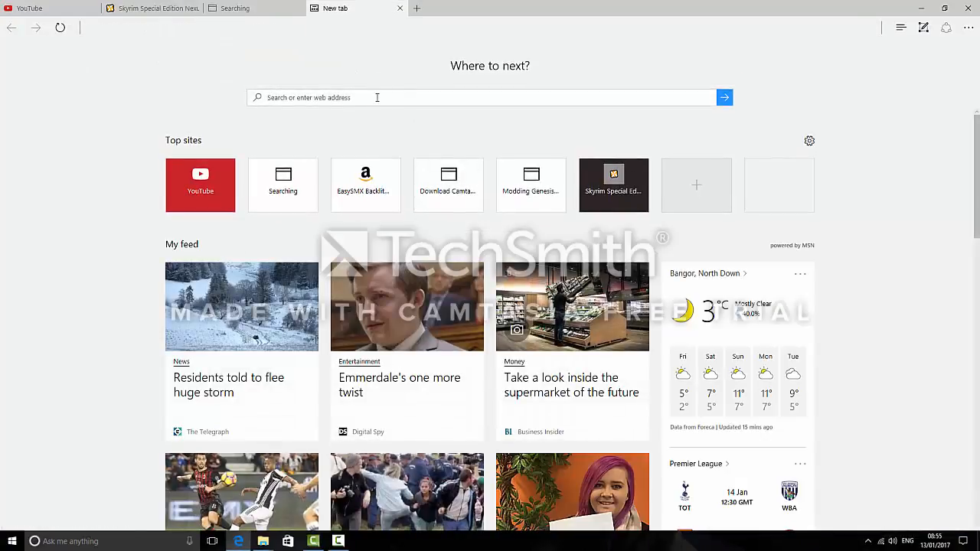
pyautogui.write('the')
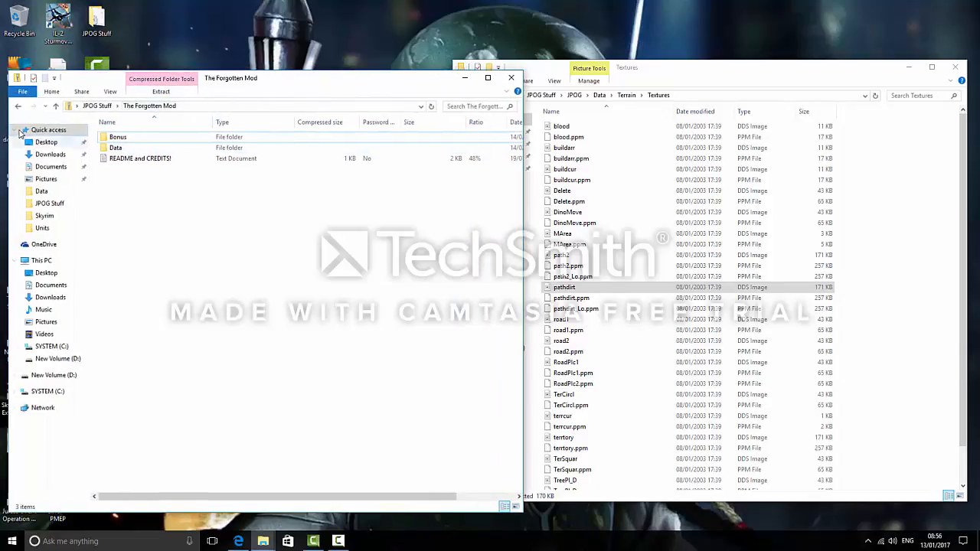
# From JPOG Stuff, open The Forgotten Mod archive's Data\Terrain folder.
pyautogui.click(18, 106)
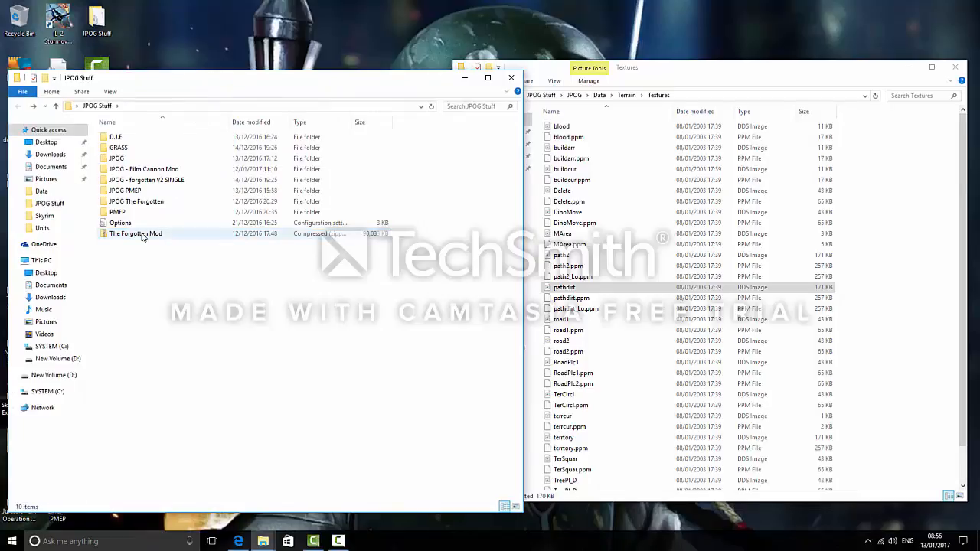
pyautogui.doubleClick(135, 232)
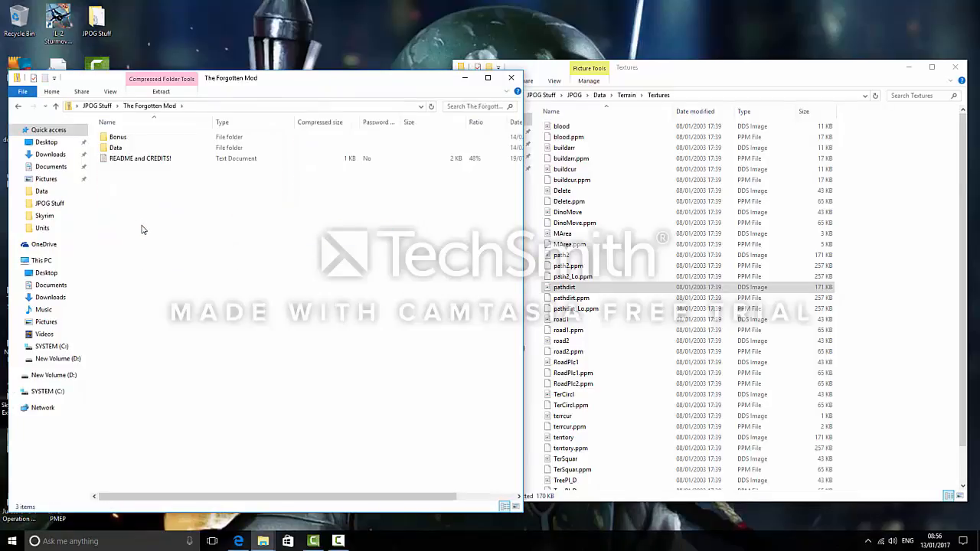
pyautogui.moveTo(262, 92)
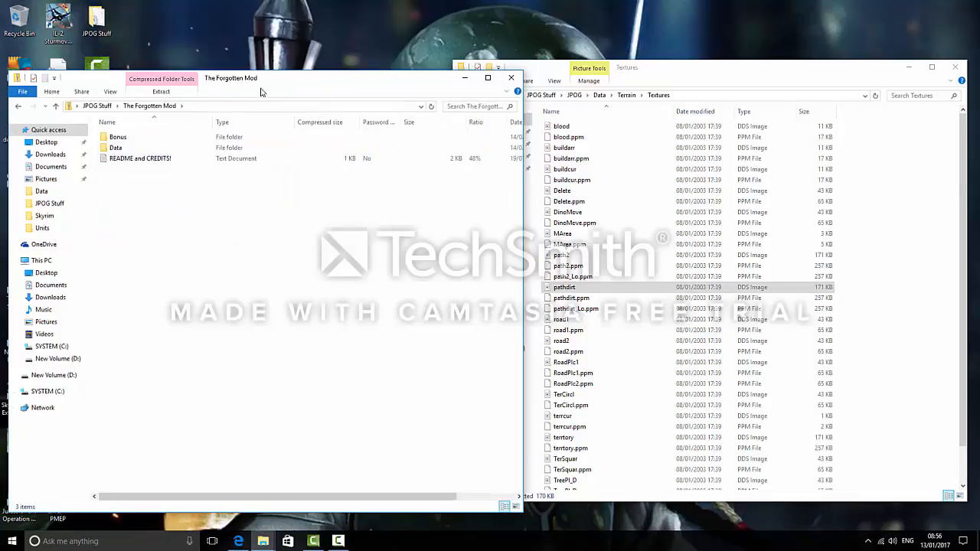
pyautogui.click(115, 147)
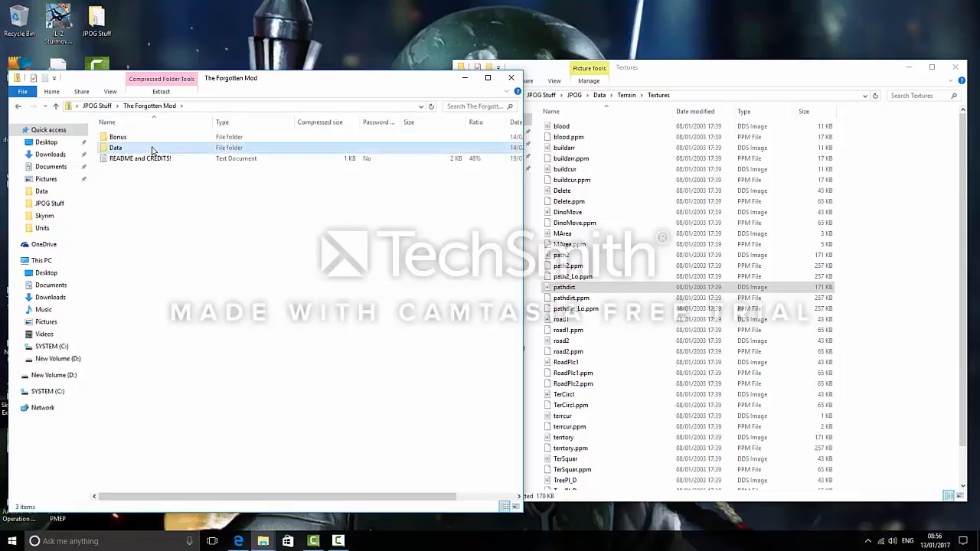
pyautogui.doubleClick(116, 147)
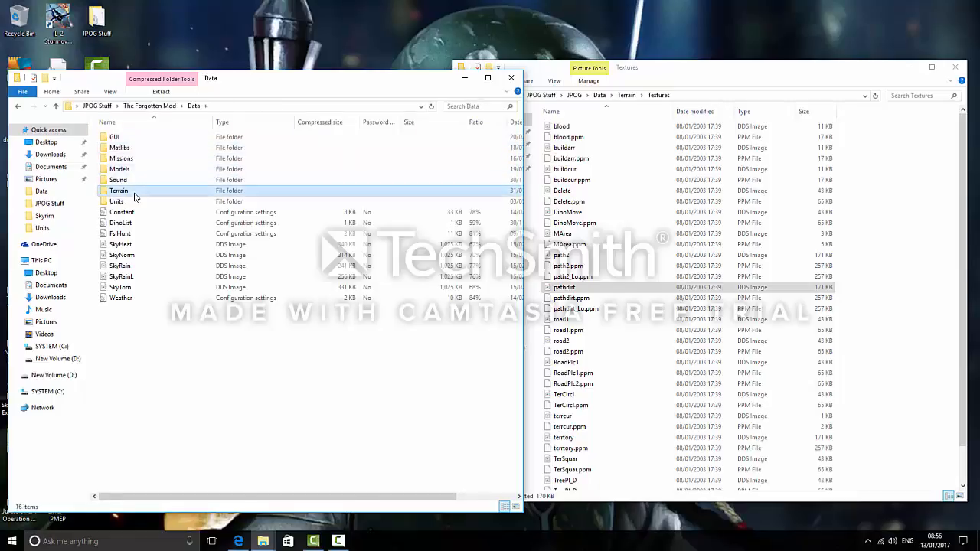
pyautogui.doubleClick(118, 190)
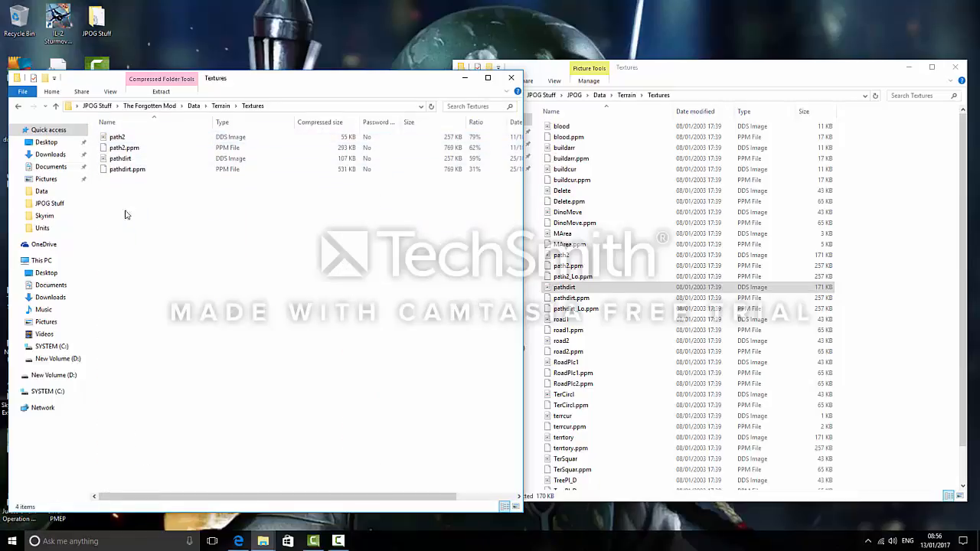
# Select and right-click the mod's path textures, go back to Data, and close the window.
pyautogui.click(120, 158)
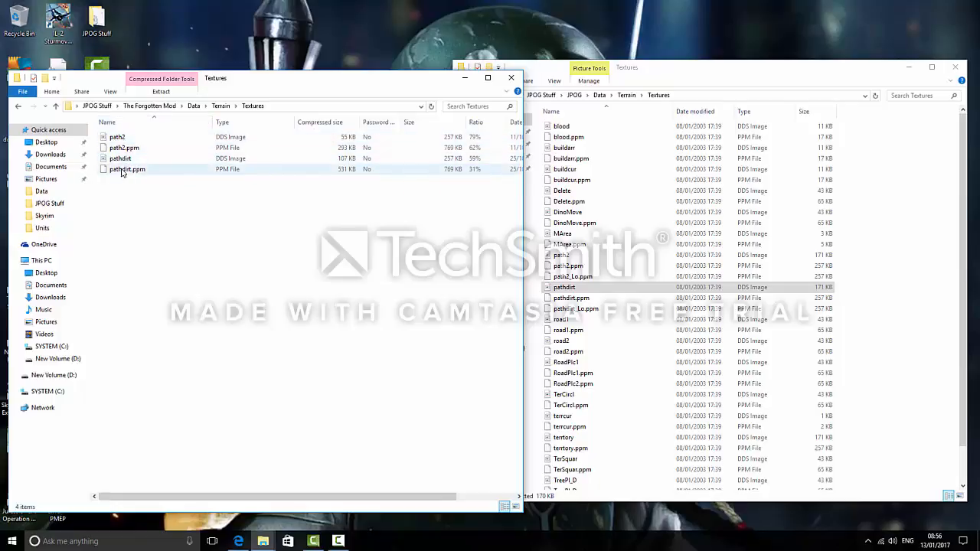
pyautogui.rightClick(117, 137)
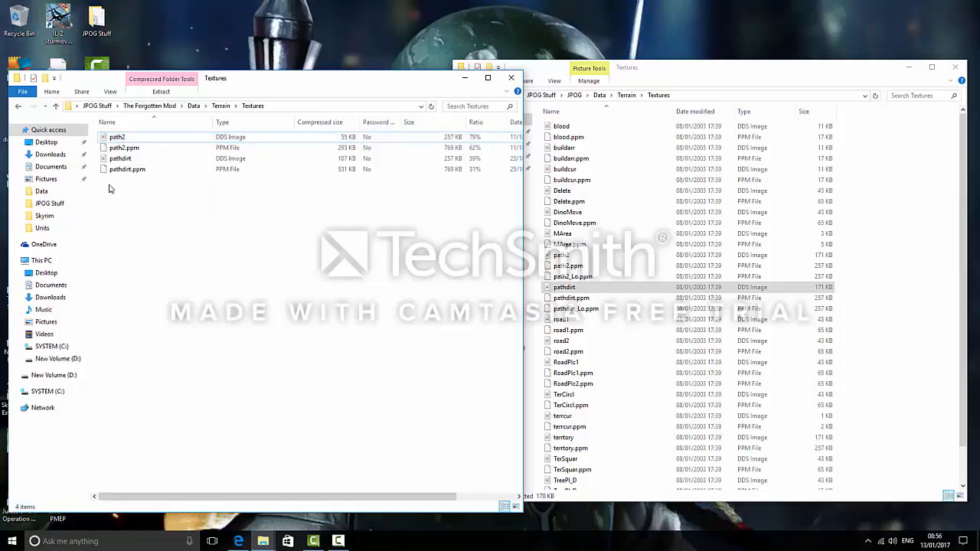
pyautogui.rightClick(140, 143)
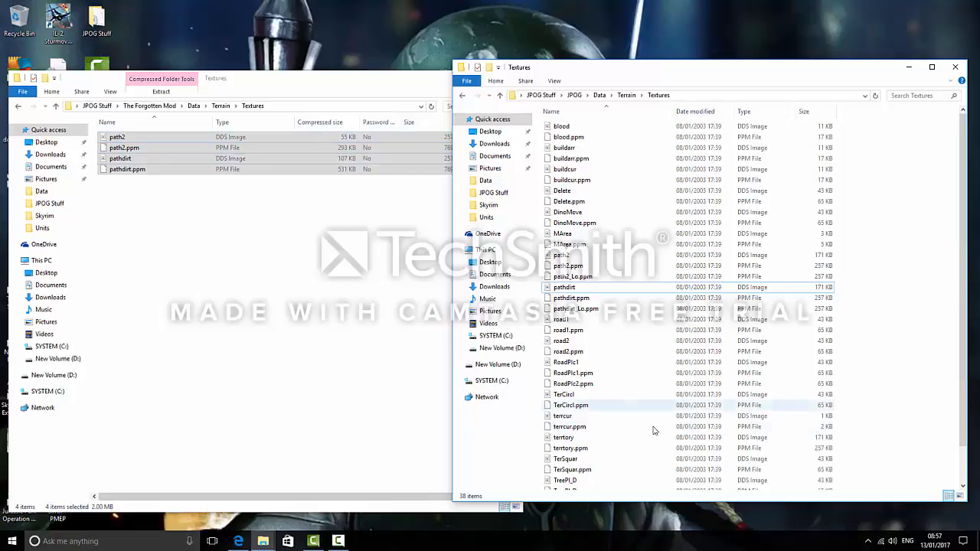
pyautogui.moveTo(631, 383)
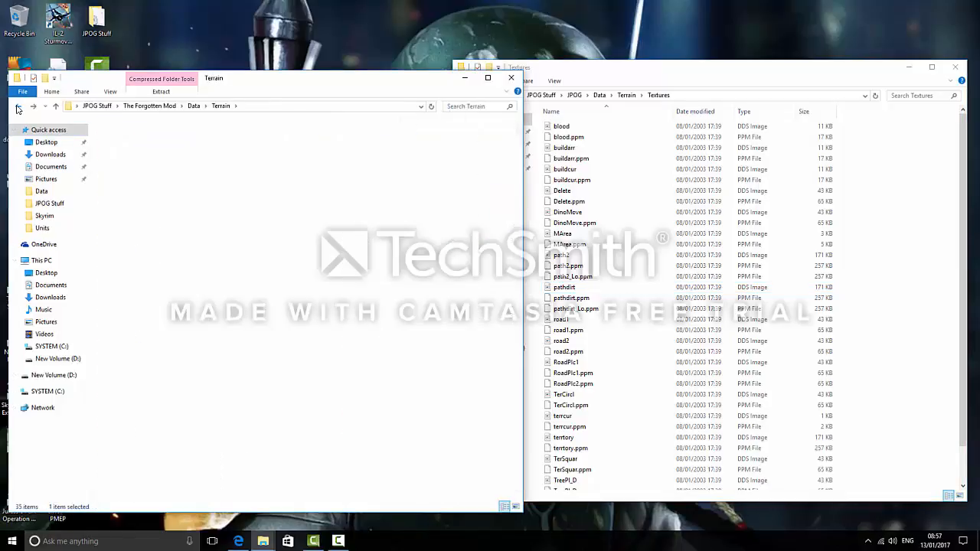
pyautogui.click(18, 106)
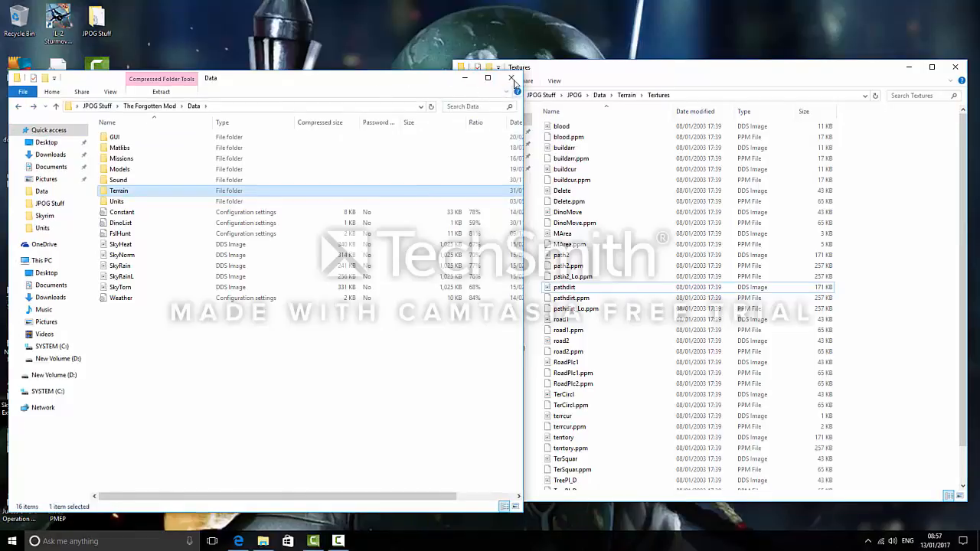
pyautogui.click(510, 78)
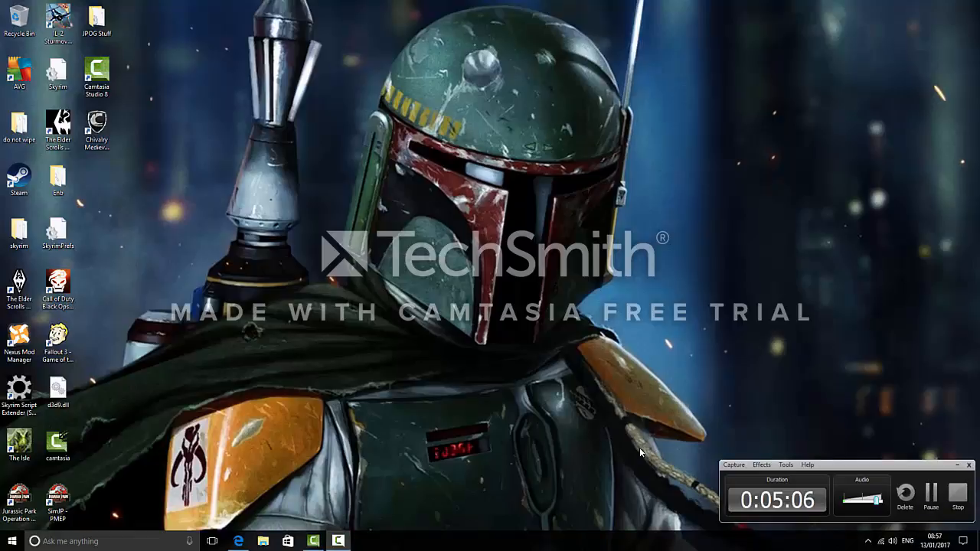
pyautogui.moveTo(664, 483)
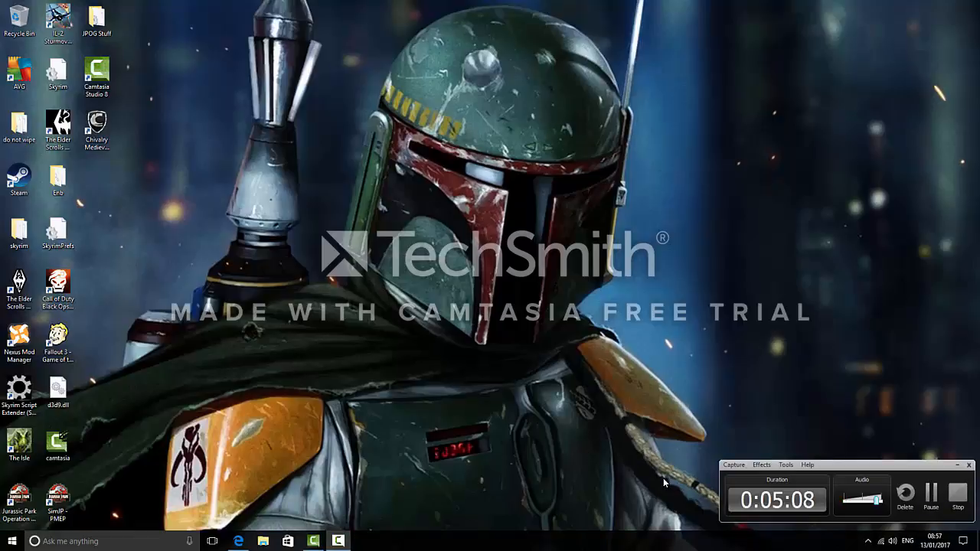